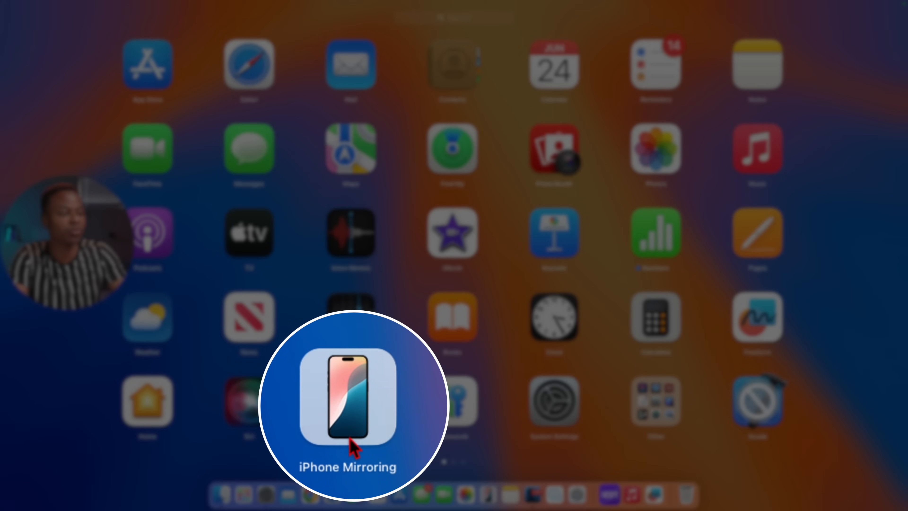
mouse_move(376, 452)
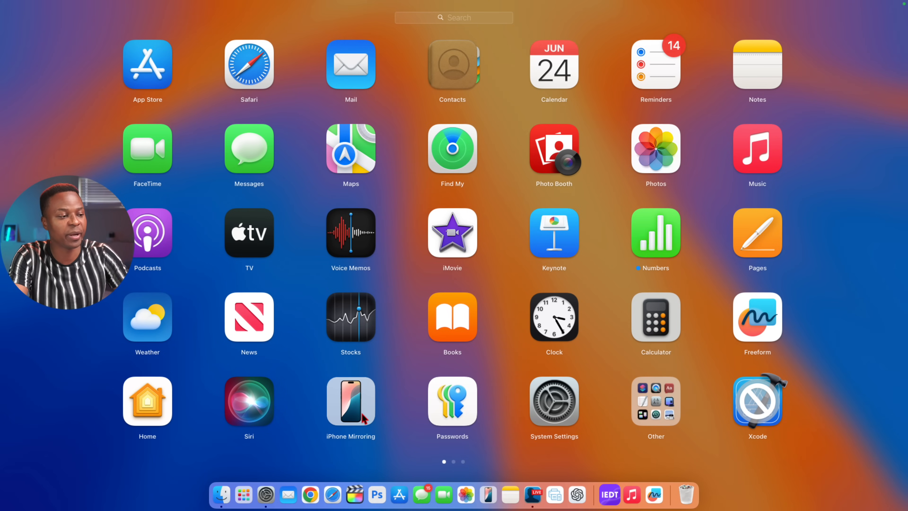
mouse_move(485, 490)
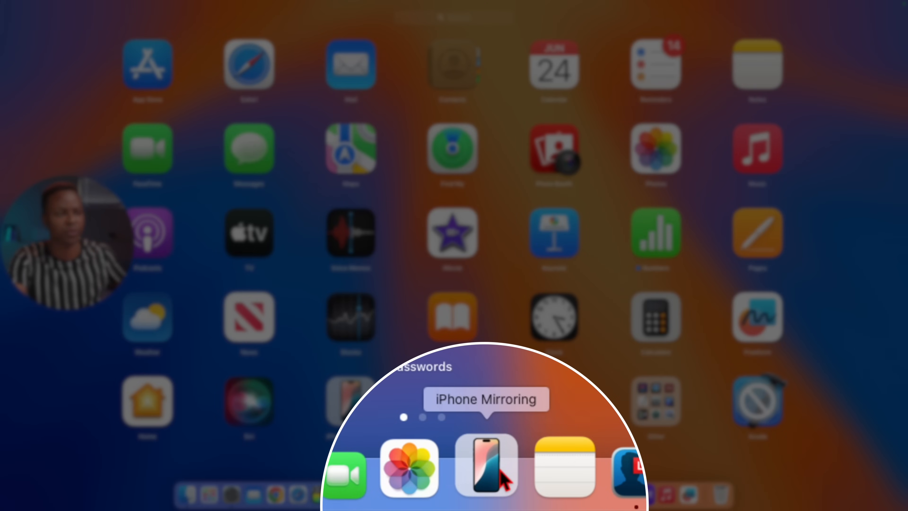
mouse_move(516, 485)
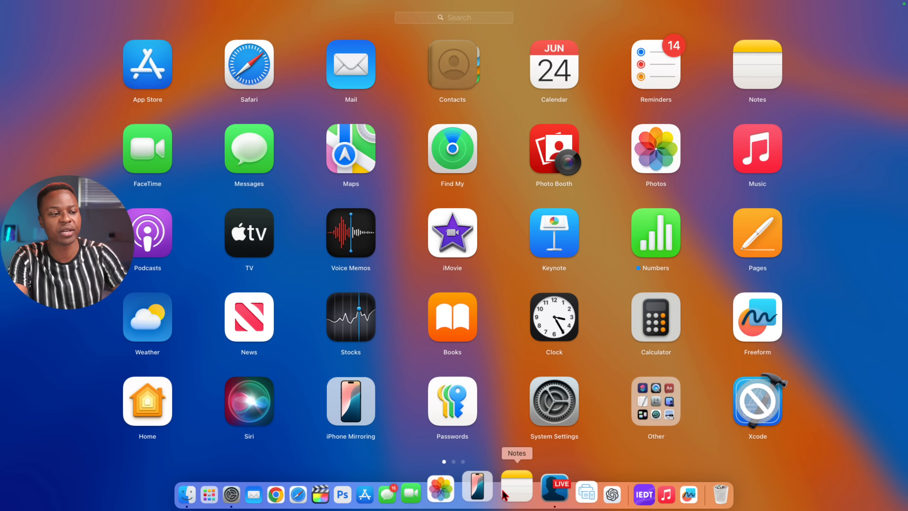
mouse_move(487, 487)
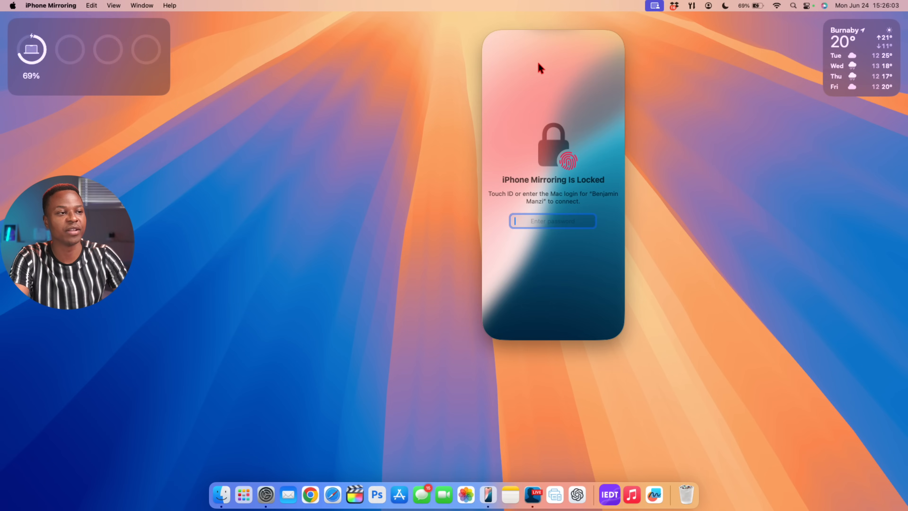
mouse_move(551, 26)
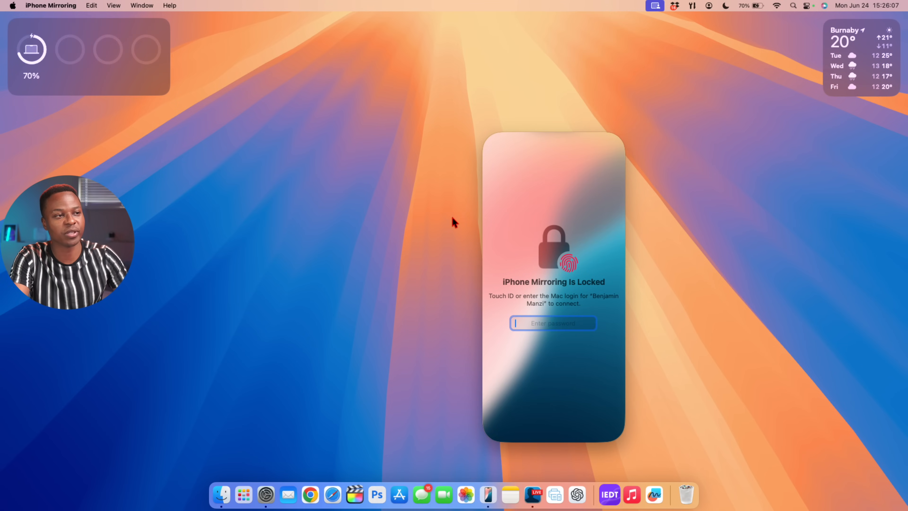
mouse_move(604, 425)
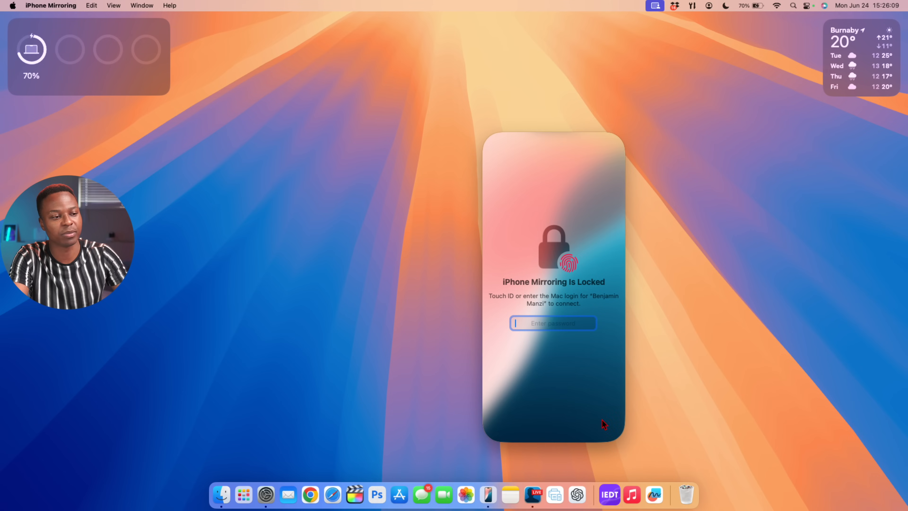
mouse_move(423, 354)
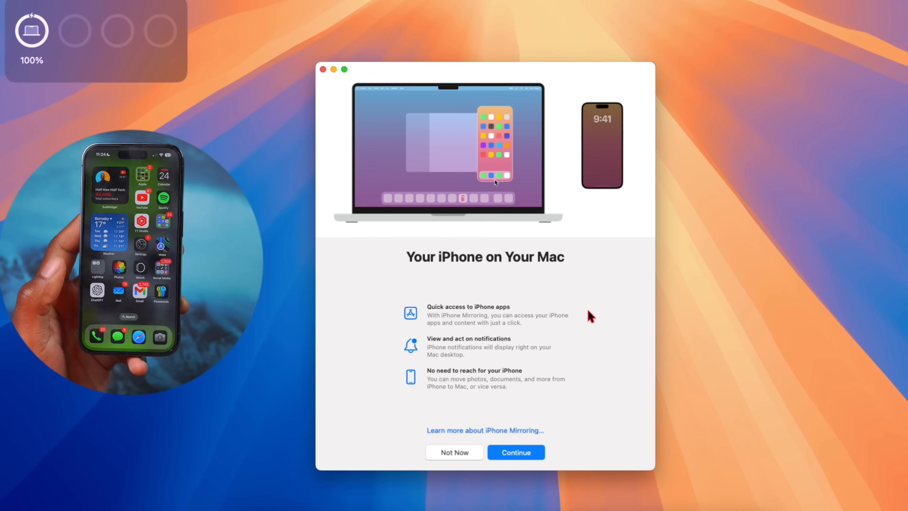
Step: Complete the iPhone Mirroring welcome screens with Continue and Get Started
left_click(485, 431)
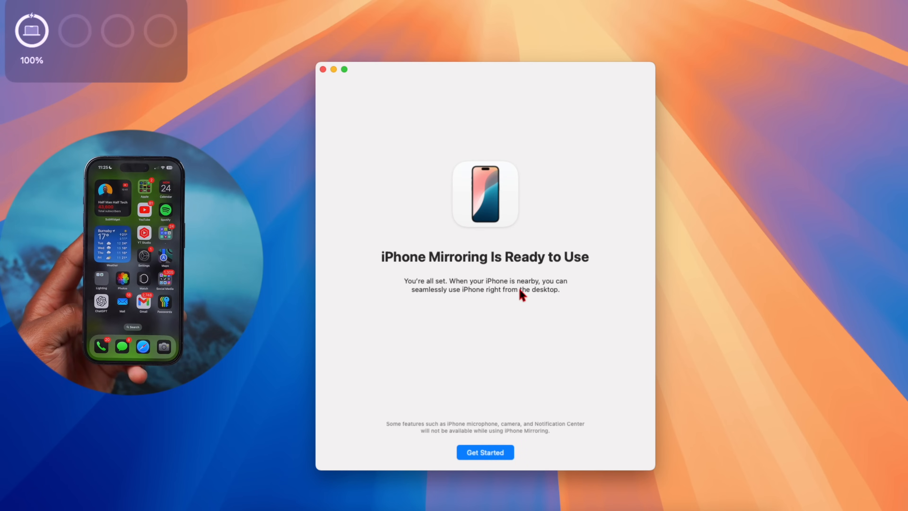
left_click(486, 453)
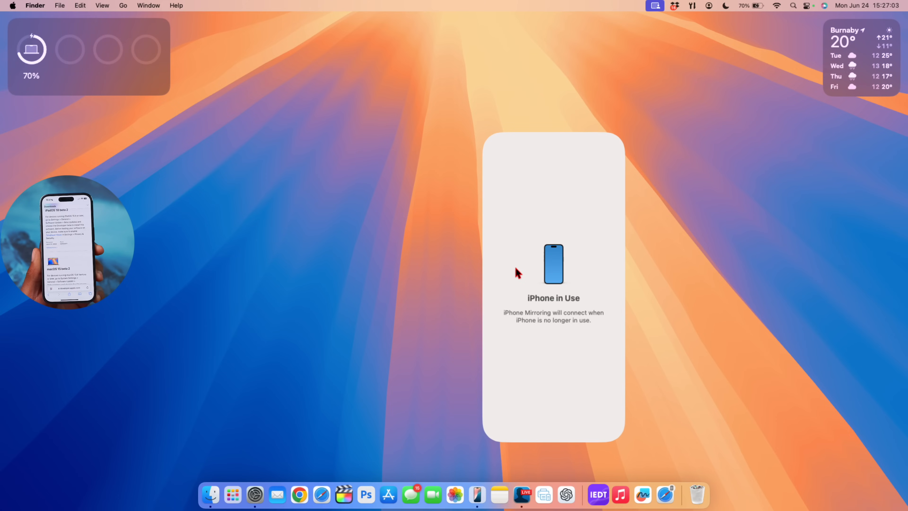
mouse_move(587, 370)
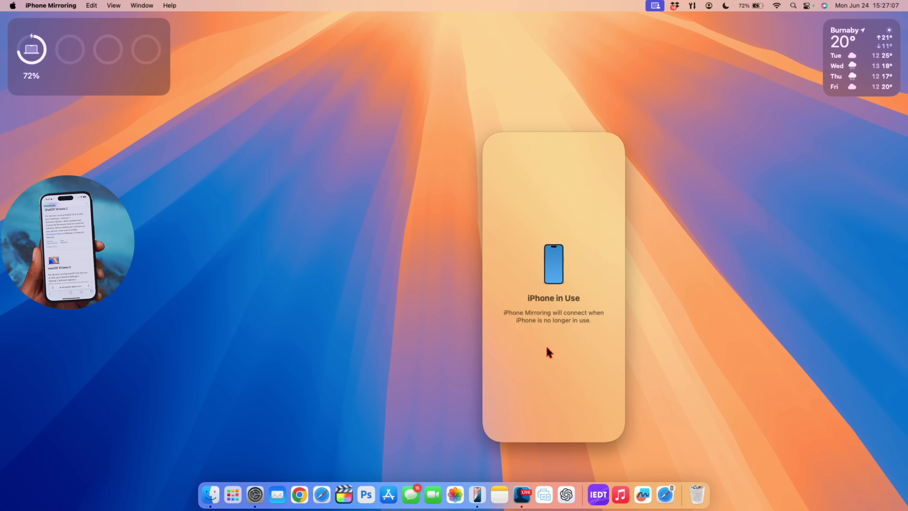
mouse_move(550, 322)
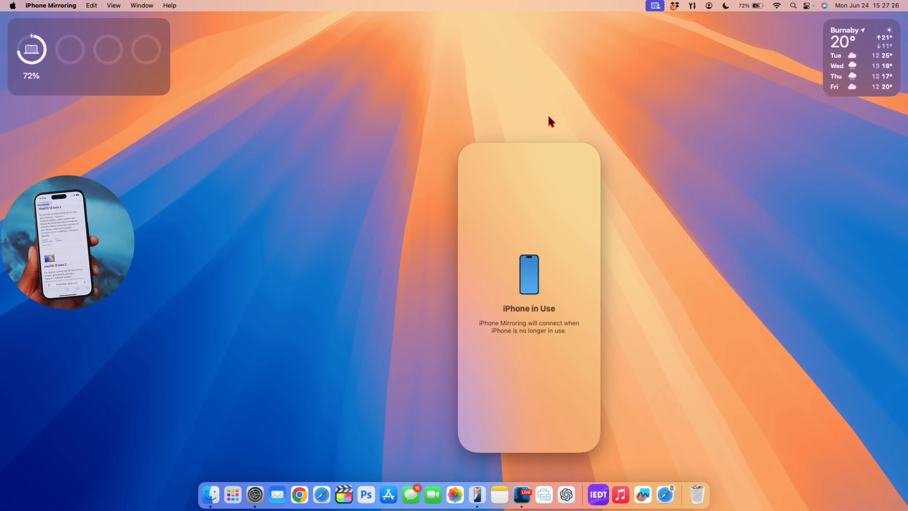
mouse_move(543, 241)
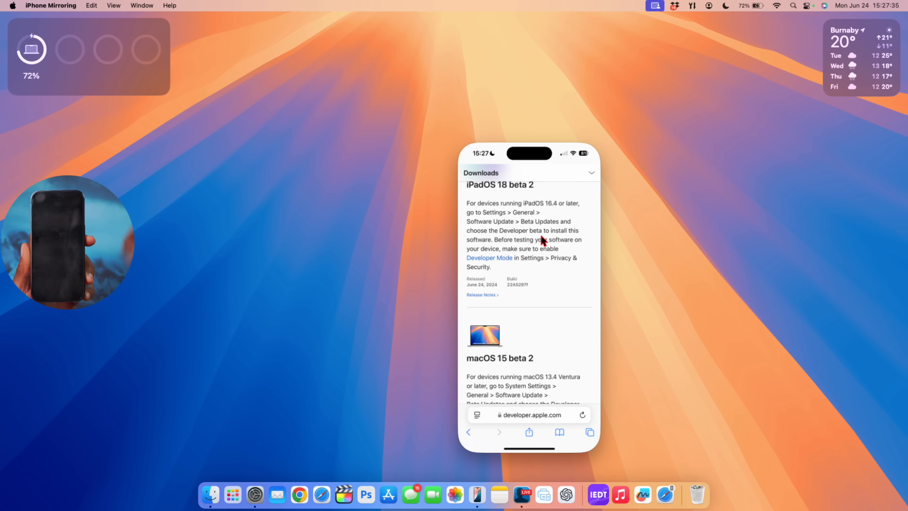
Step: Browse the Downloads page in mirrored Safari to reach the iOS & iPadOS 18 Beta 2 release notes
scroll("down", 3)
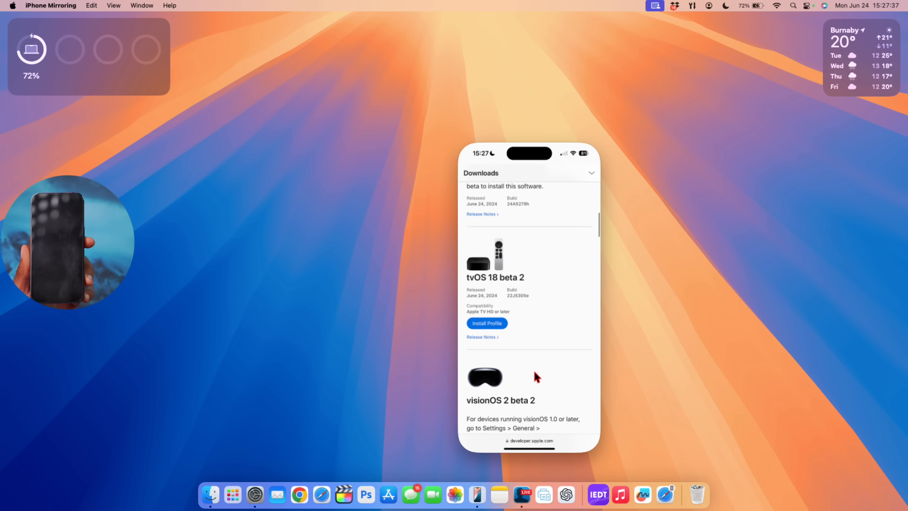
scroll("down", 3)
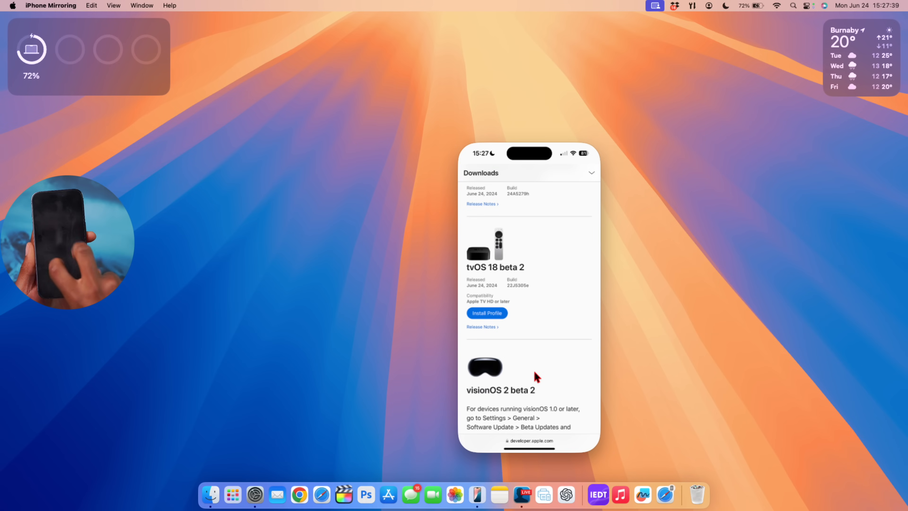
scroll("down", 3)
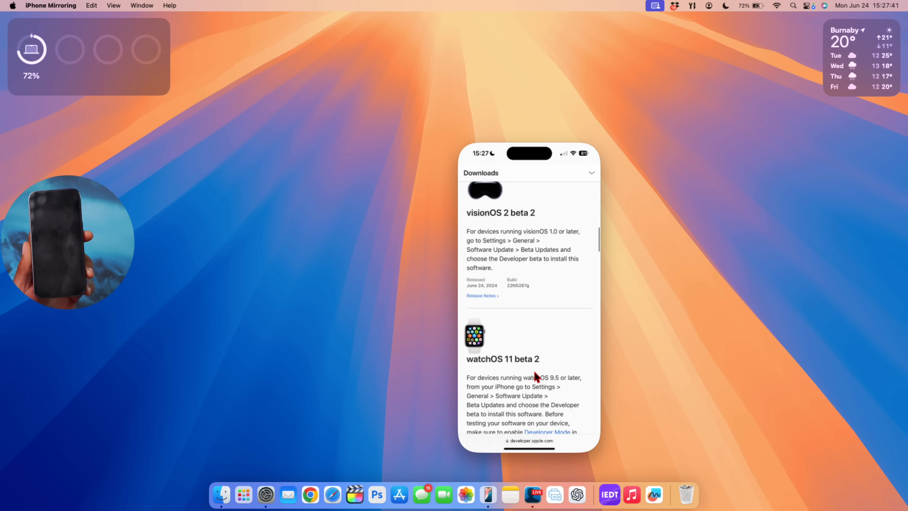
scroll("down", 3)
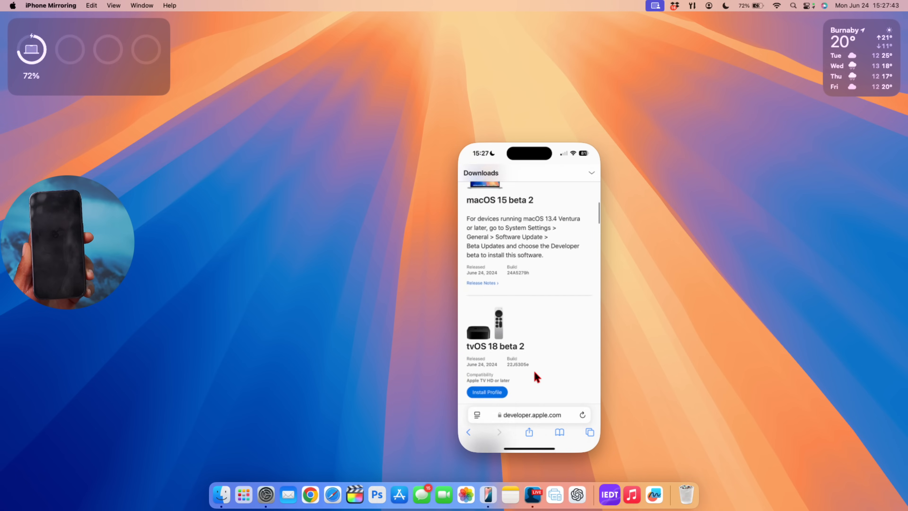
scroll("up", 3)
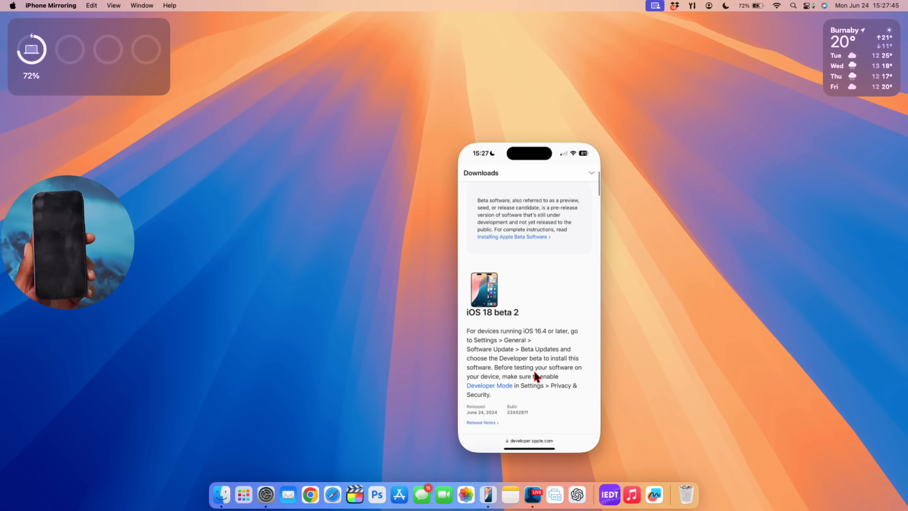
scroll("down", 3)
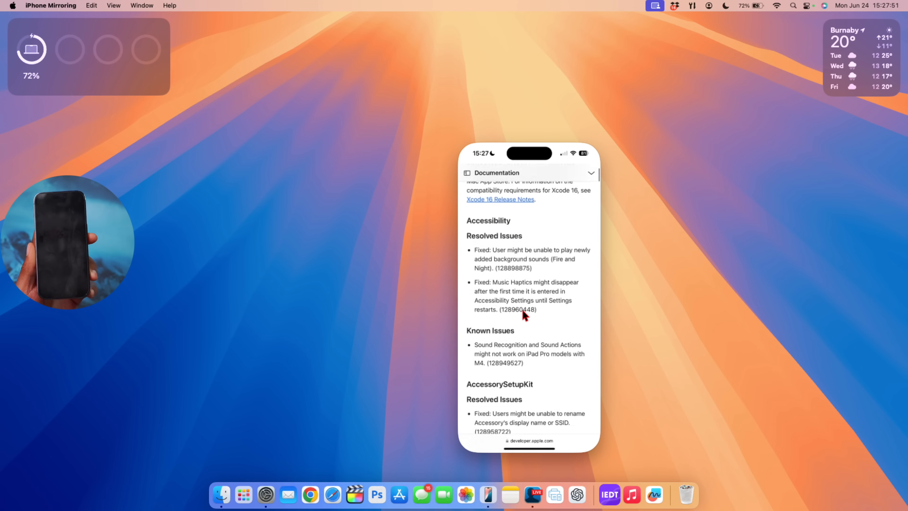
scroll("up", 3)
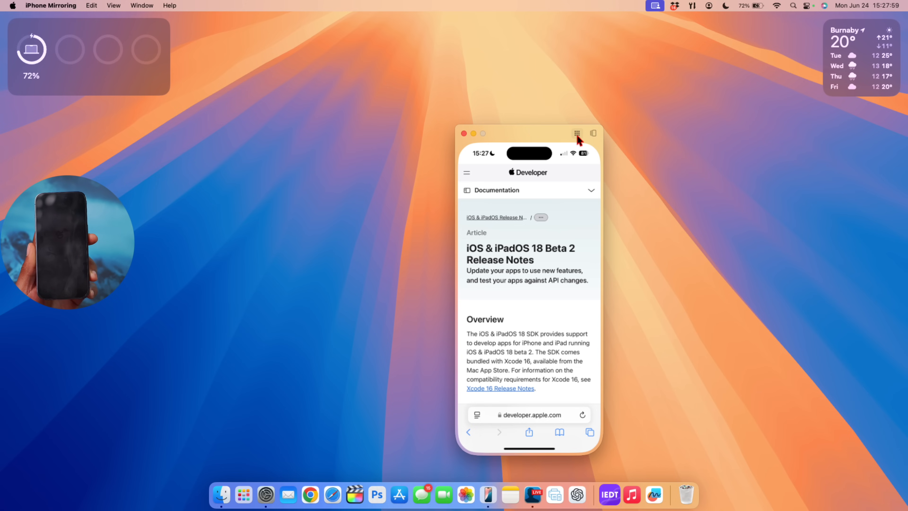
Step: Leave the Apple Fitness subscription page and return the mirrored iPhone to its home screen
left_click(575, 134)
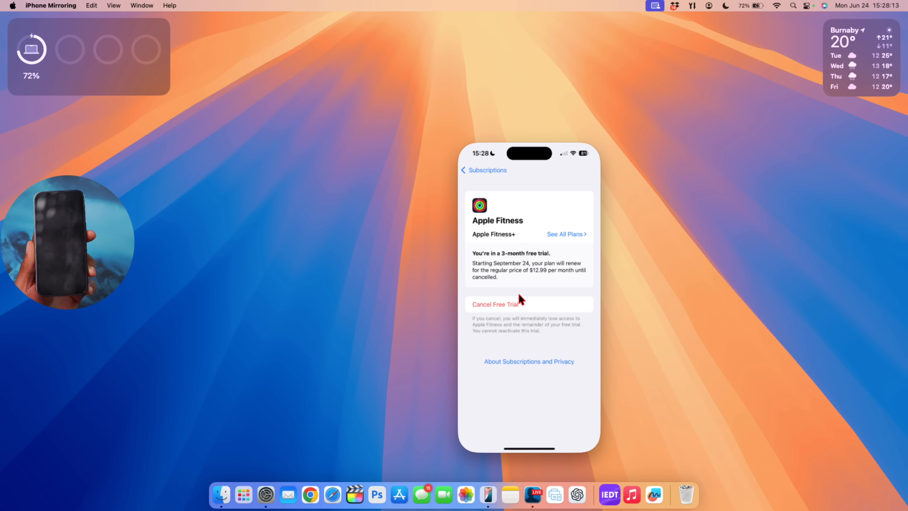
left_click(486, 170)
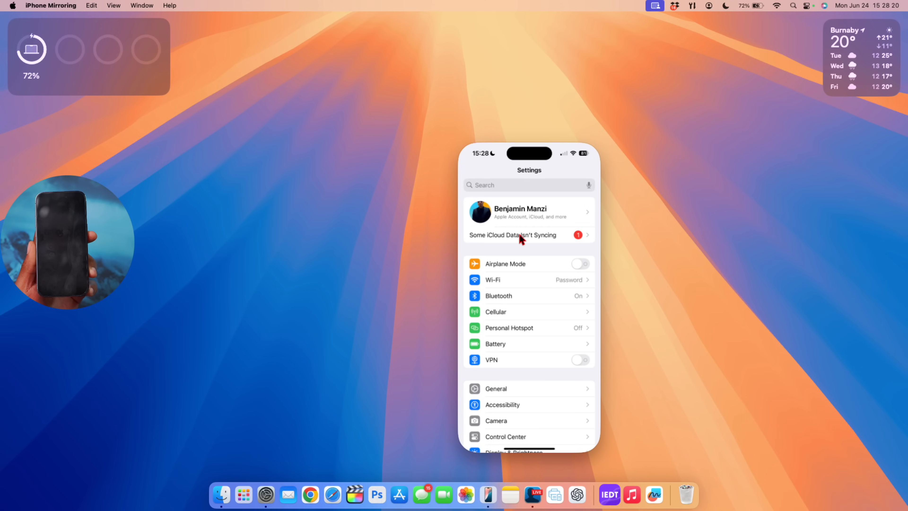
mouse_move(531, 265)
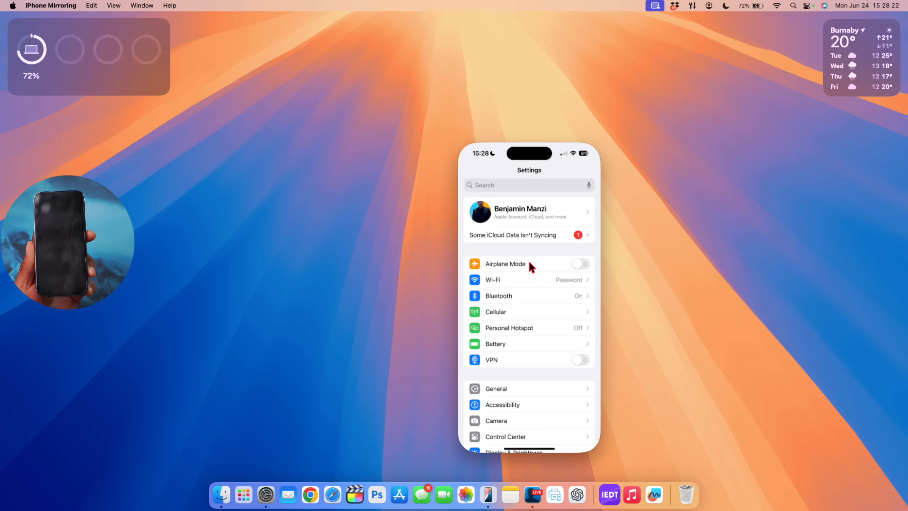
mouse_move(593, 140)
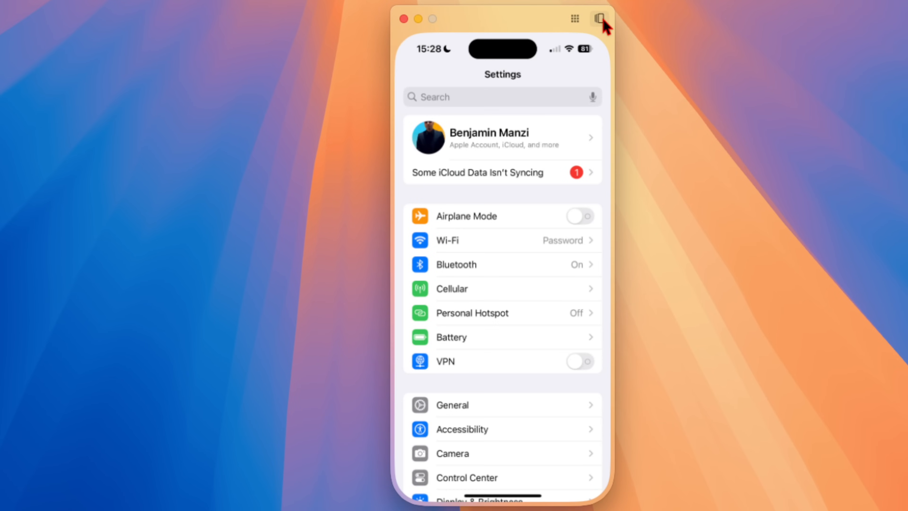
left_click(600, 18)
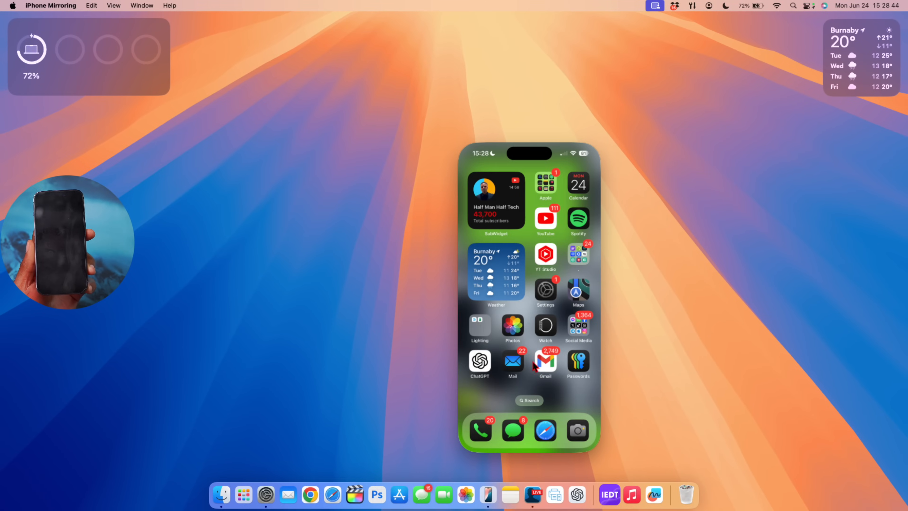
Step: Search Google for 'mkbhd' in mirrored Safari and browse the results
left_click(545, 429)
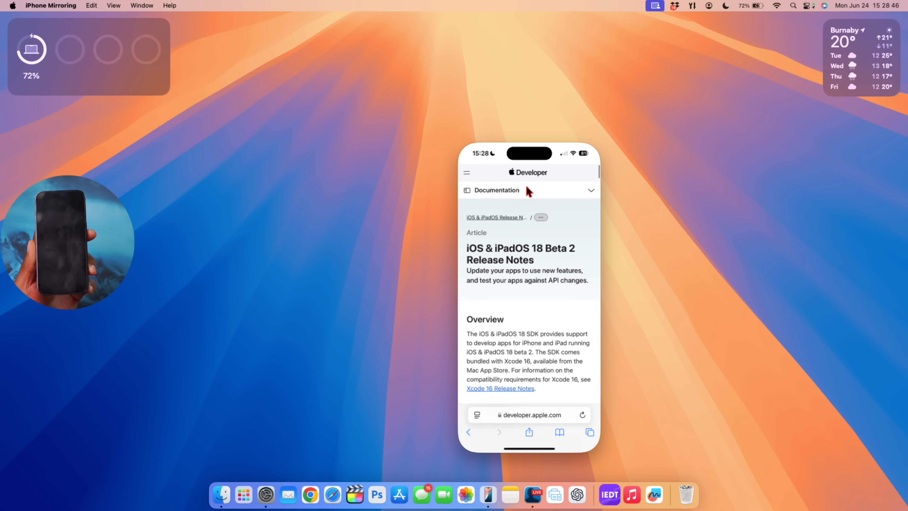
left_click(526, 414)
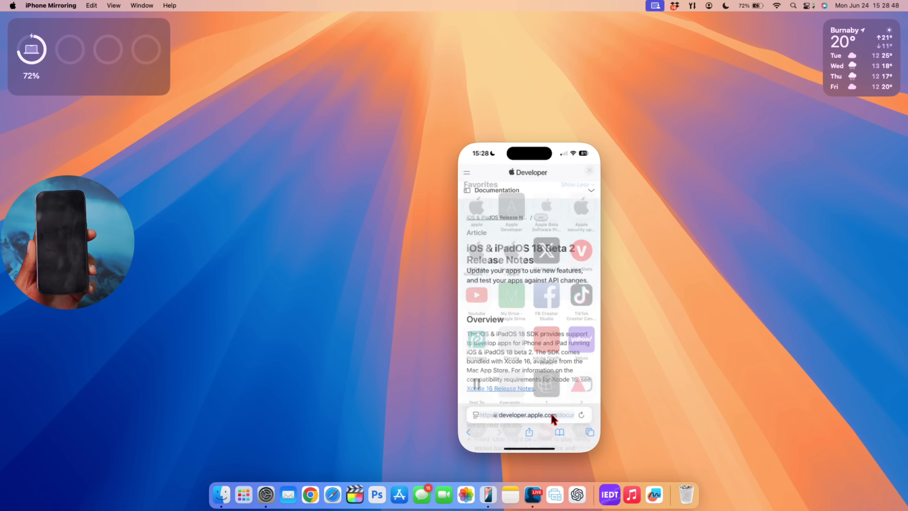
type("mkb")
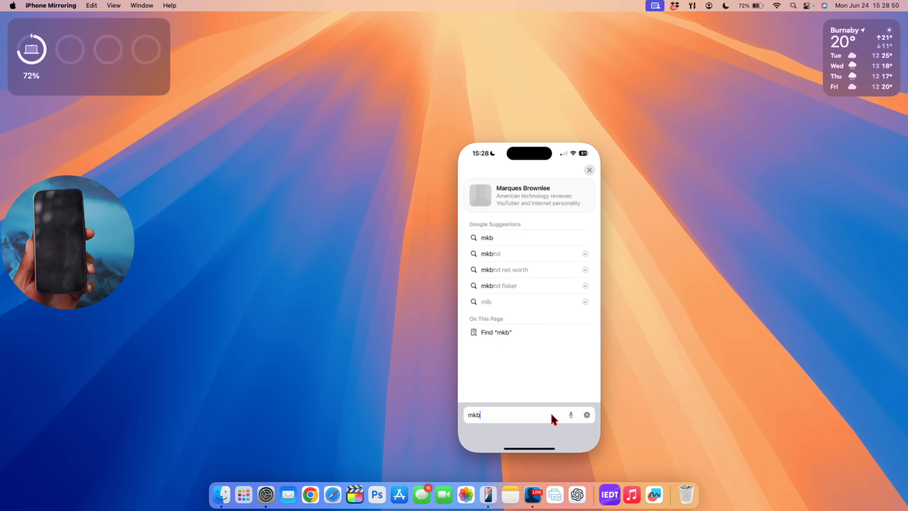
type("hd")
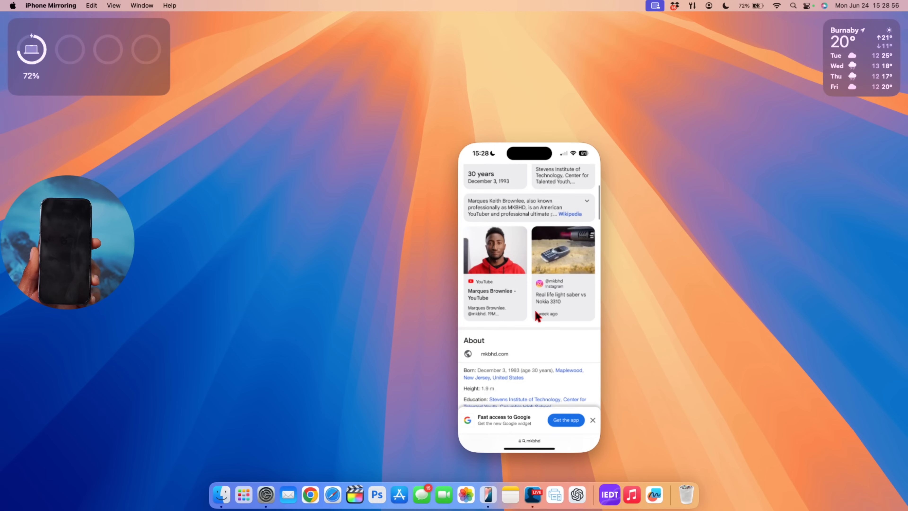
scroll("down", 3)
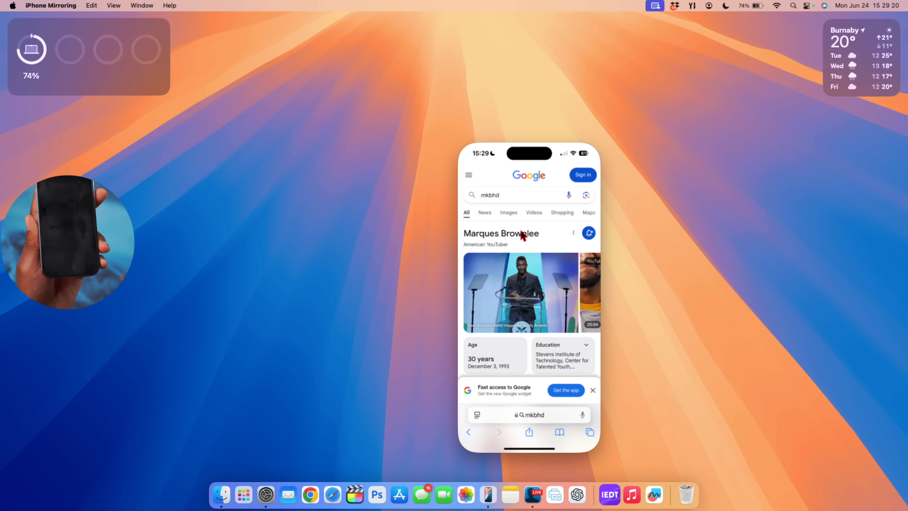
mouse_move(542, 143)
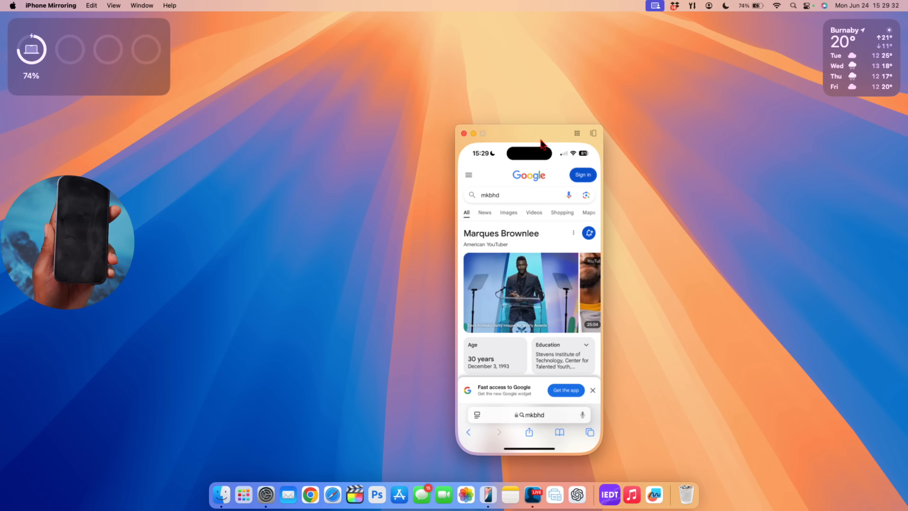
mouse_move(268, 495)
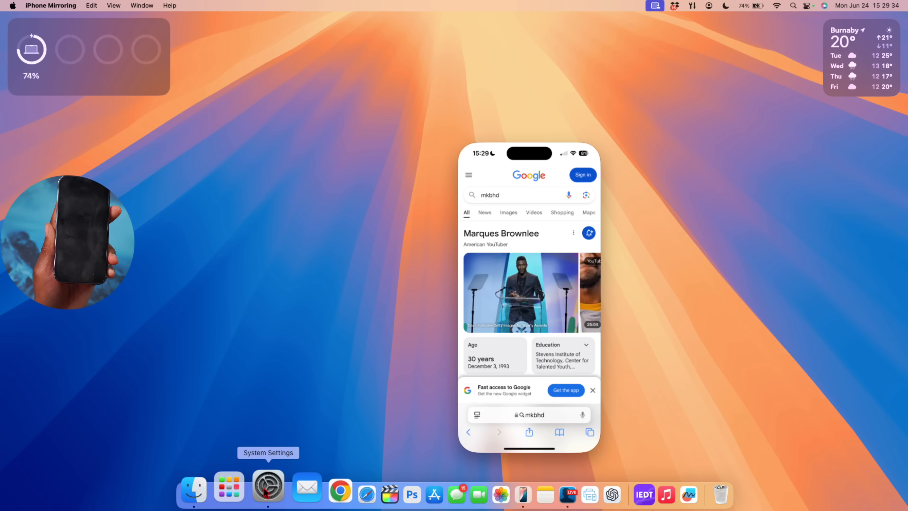
Step: Review the Notifications from iPhone app list in System Settings
left_click(268, 486)
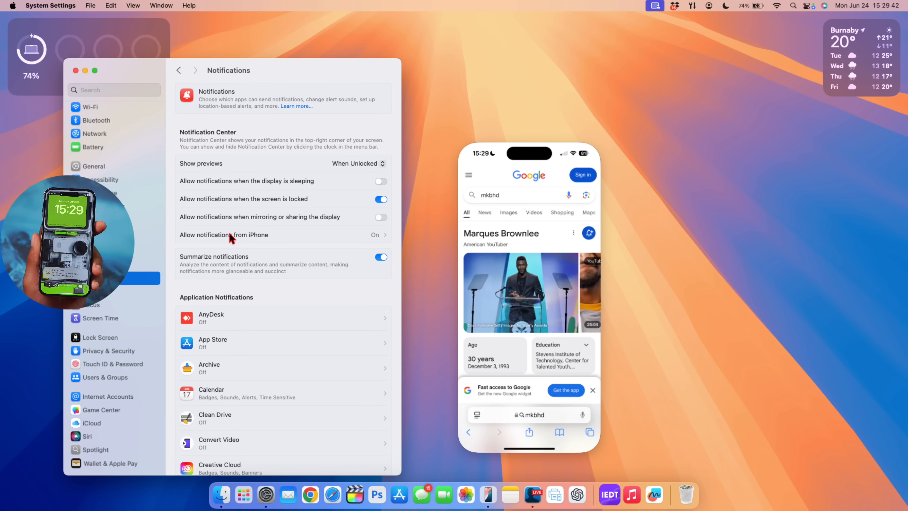
mouse_move(245, 93)
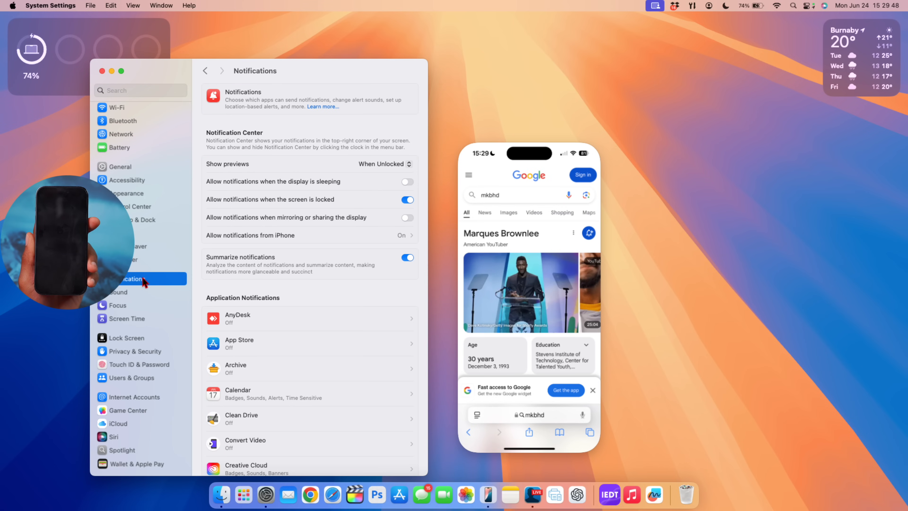
mouse_move(230, 244)
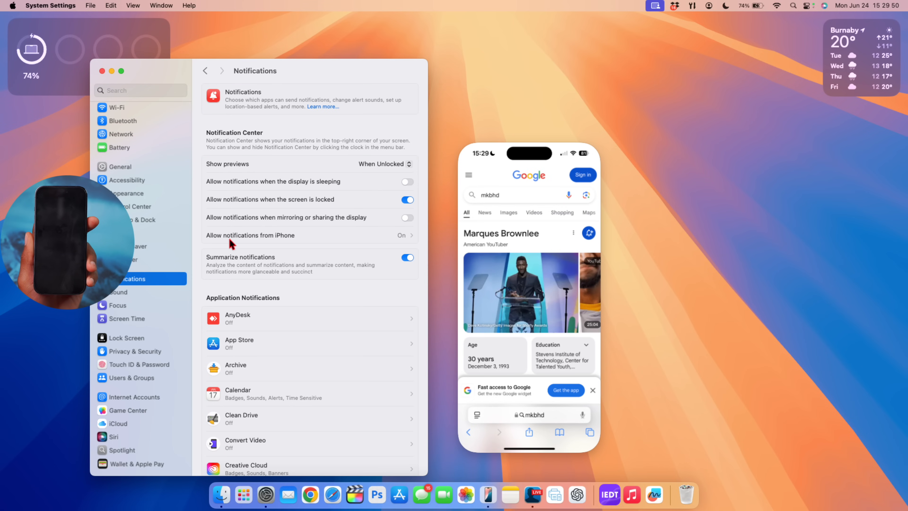
left_click(251, 235)
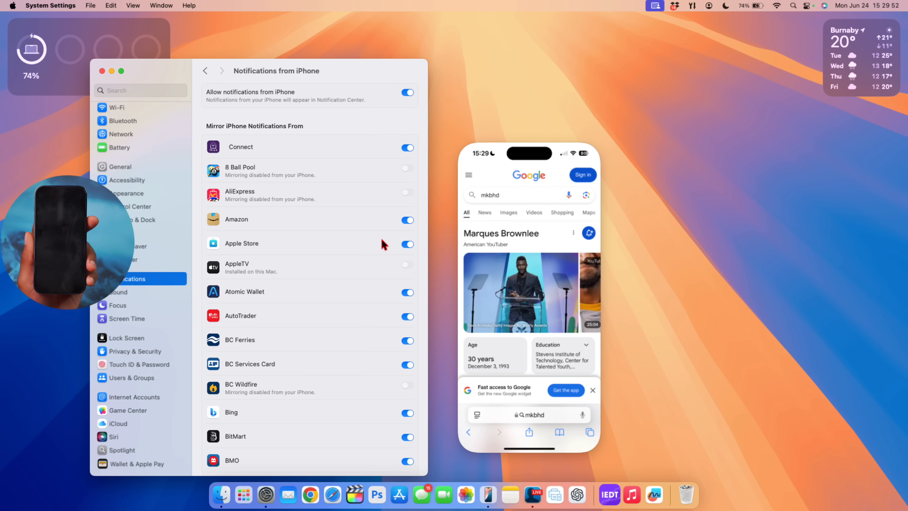
scroll("down", 3)
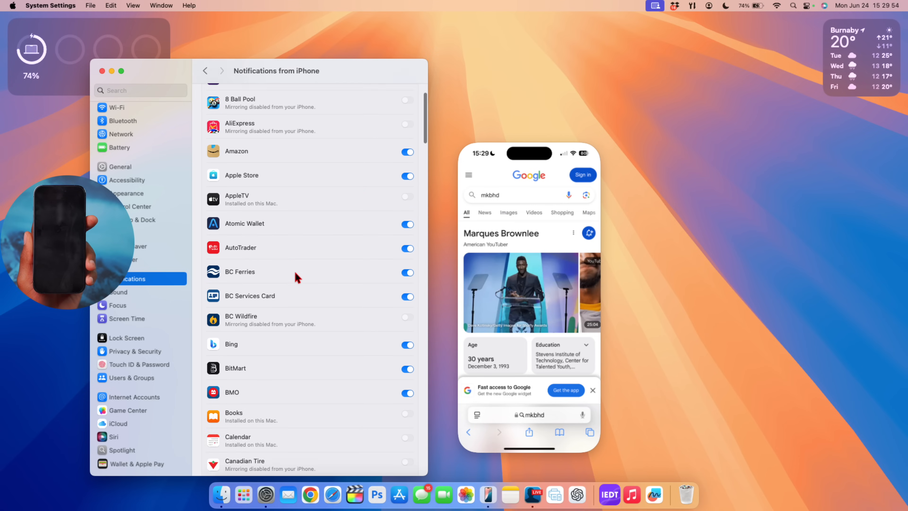
scroll("down", 3)
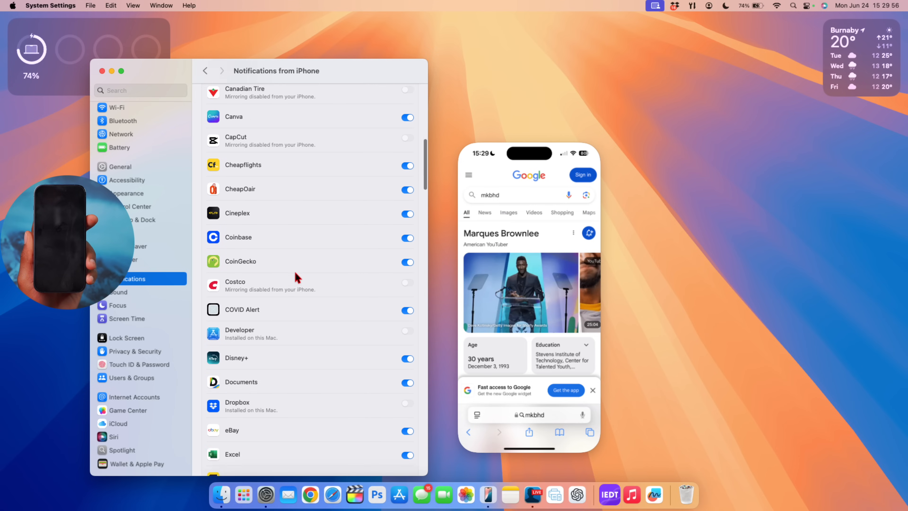
scroll("down", 3)
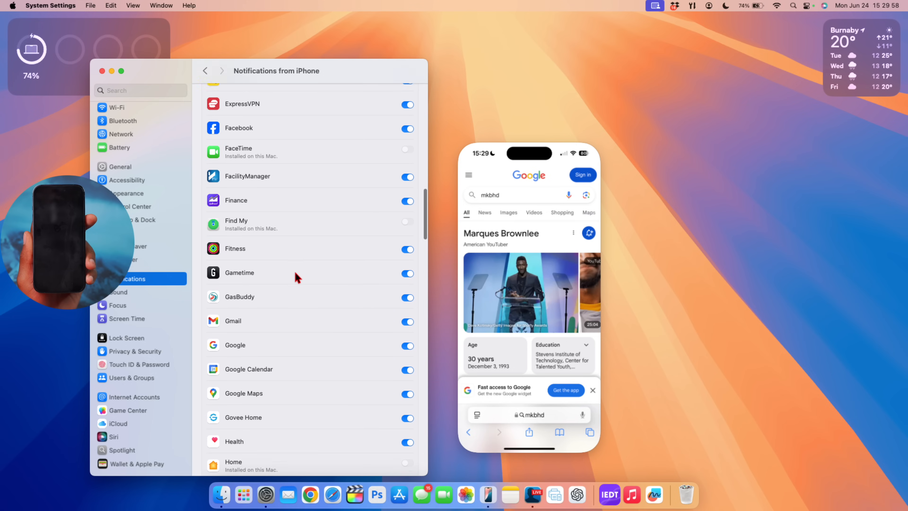
scroll("up", 3)
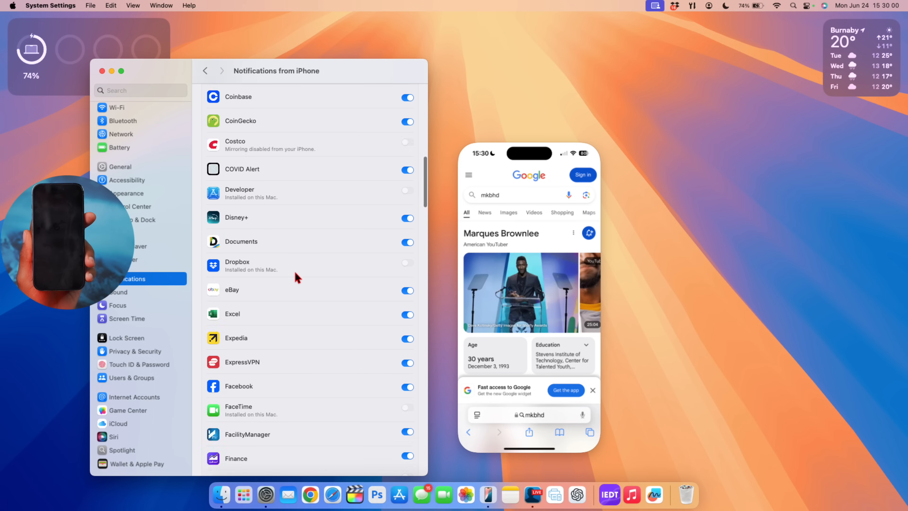
scroll("up", 3)
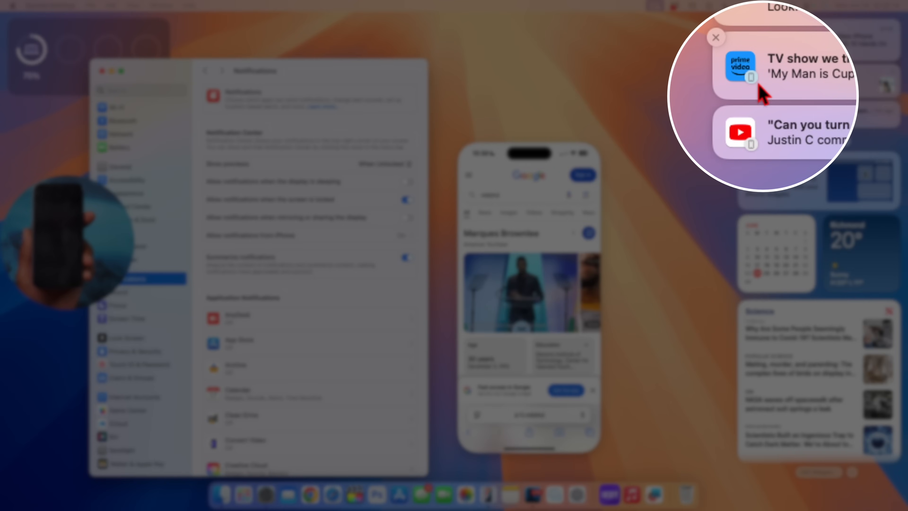
mouse_move(756, 92)
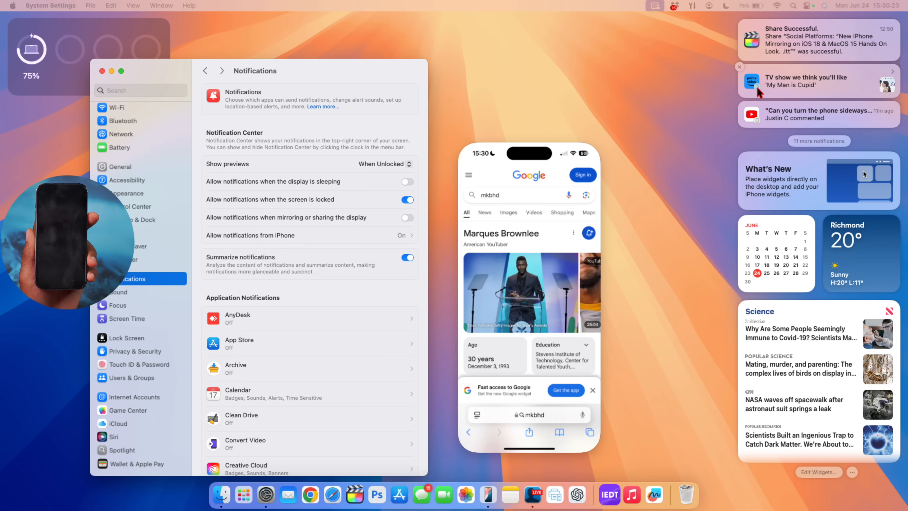
mouse_move(764, 122)
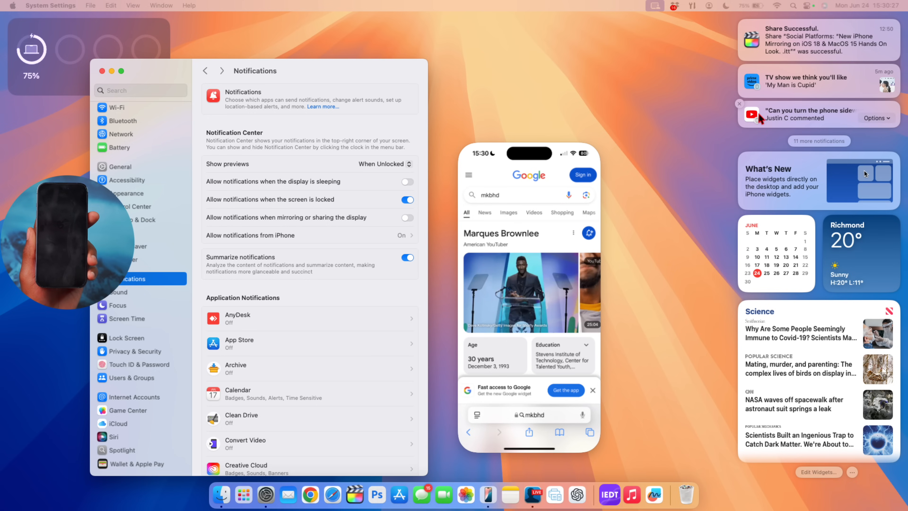
mouse_move(844, 178)
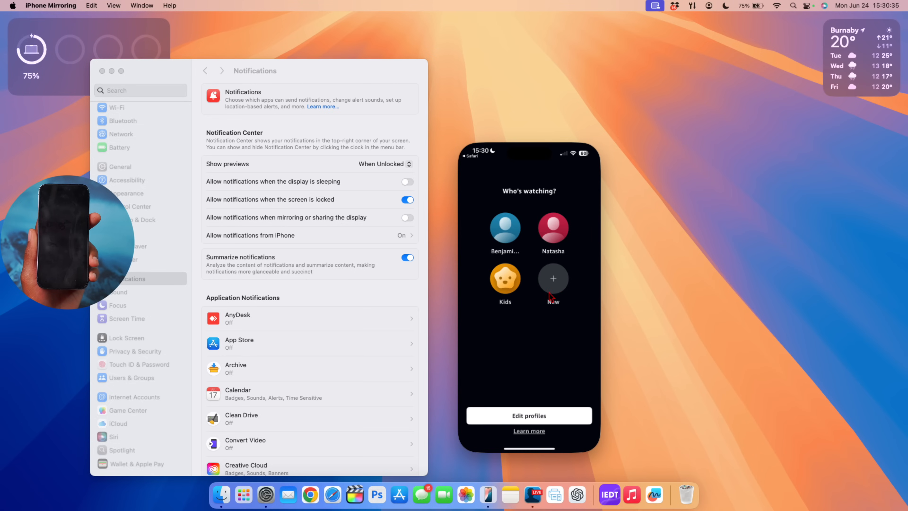
mouse_move(532, 263)
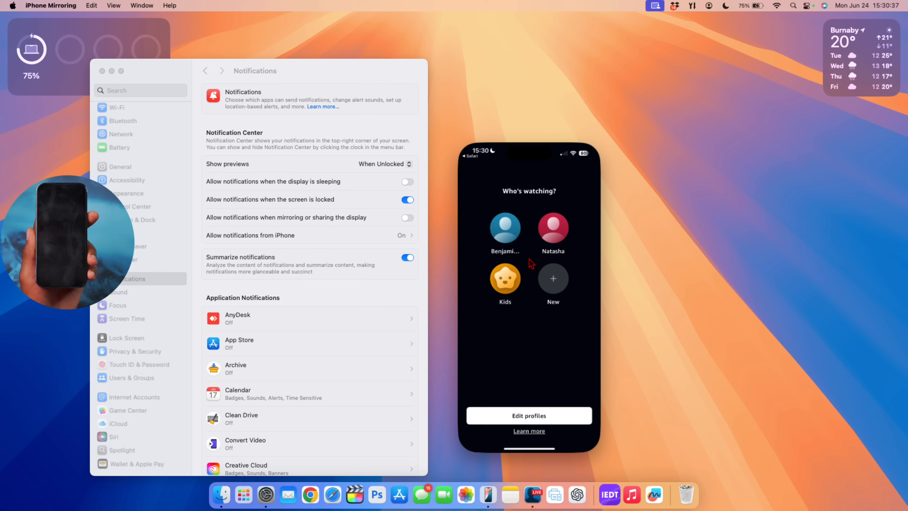
mouse_move(512, 310)
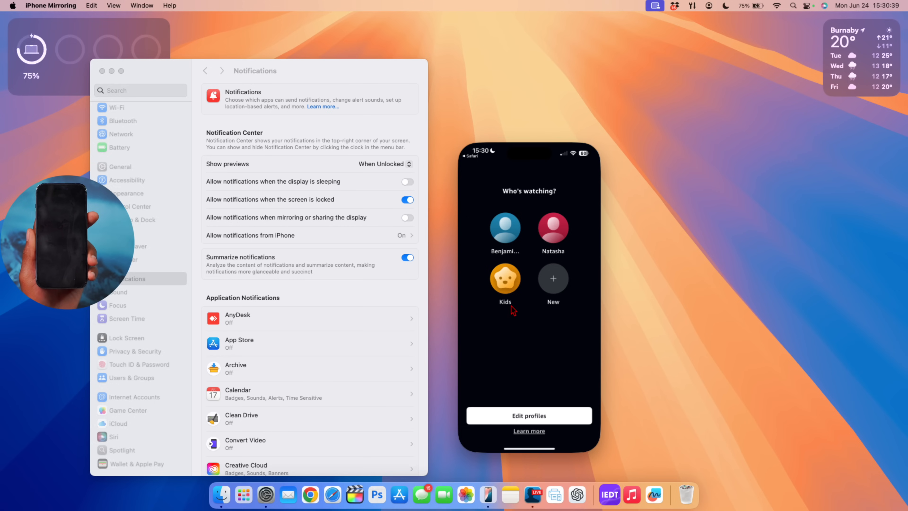
mouse_move(541, 204)
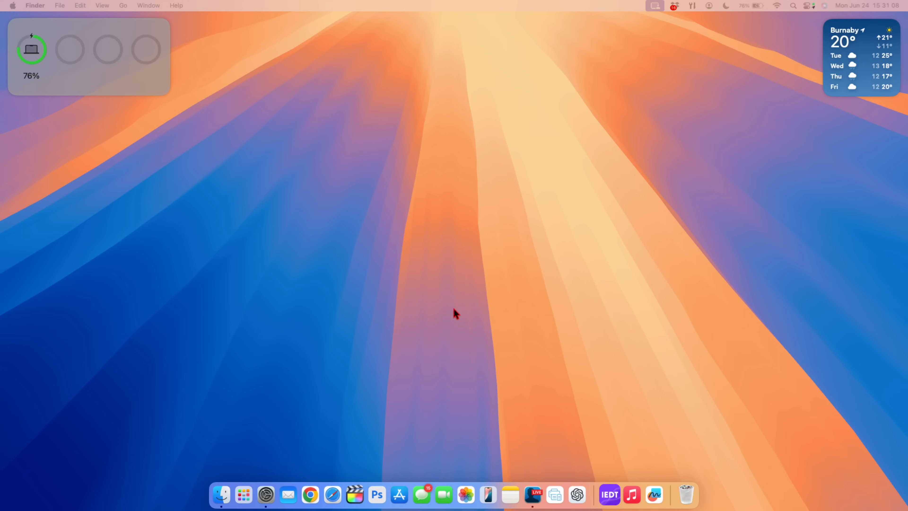
Step: View the Bluetooth pane listing saved AirPods, headphones, mouse and keyboard with device icons
left_click(265, 495)
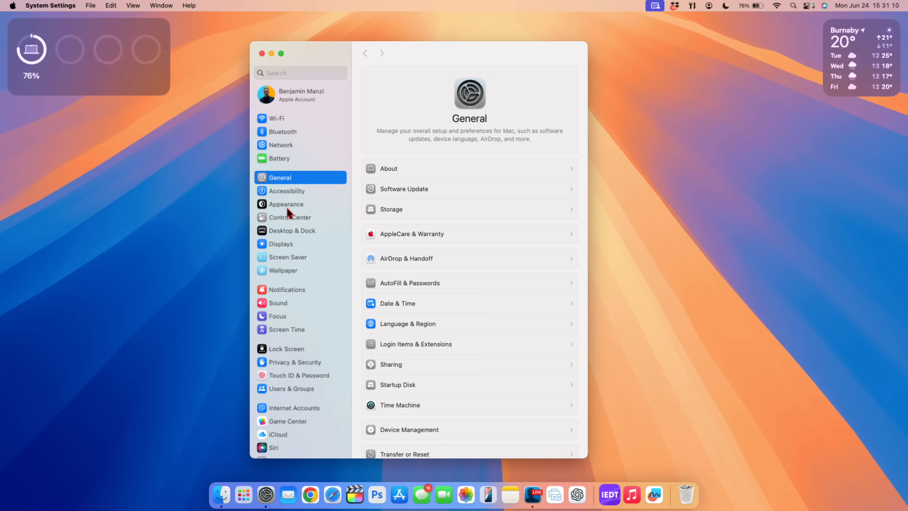
left_click(281, 131)
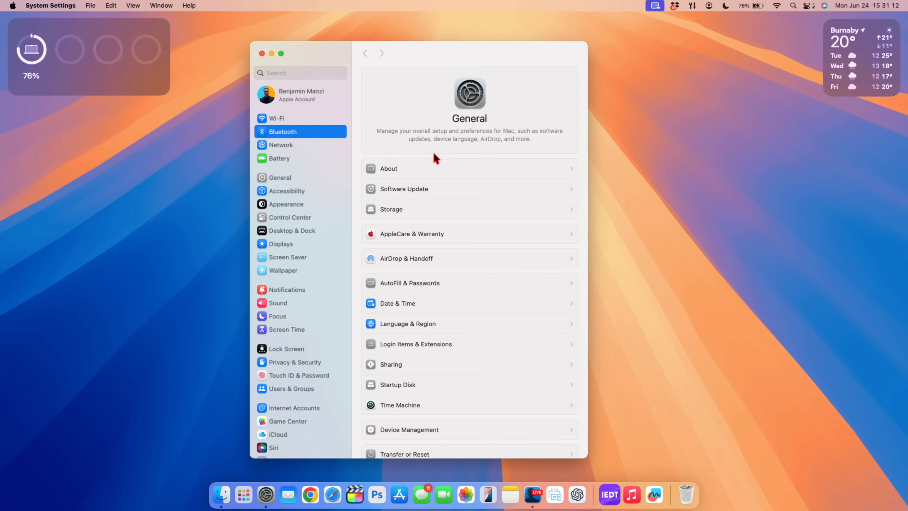
left_click(282, 132)
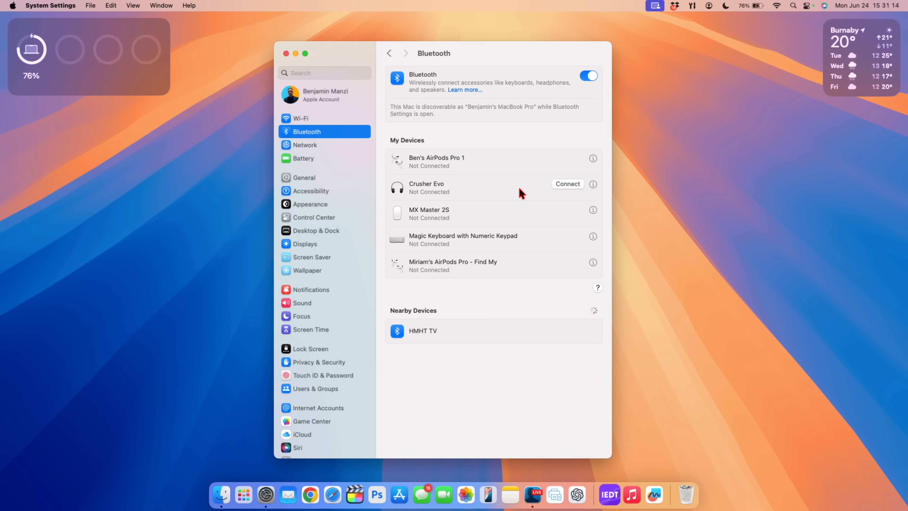
mouse_move(398, 166)
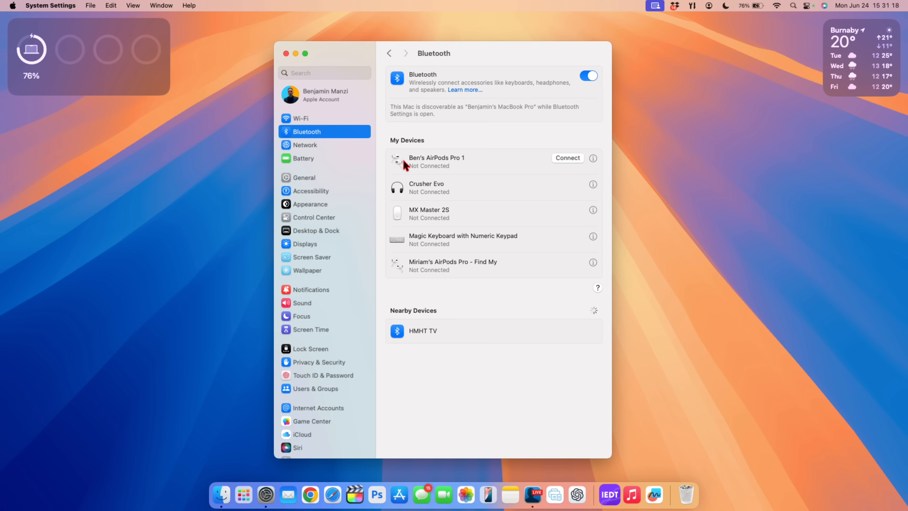
mouse_move(410, 166)
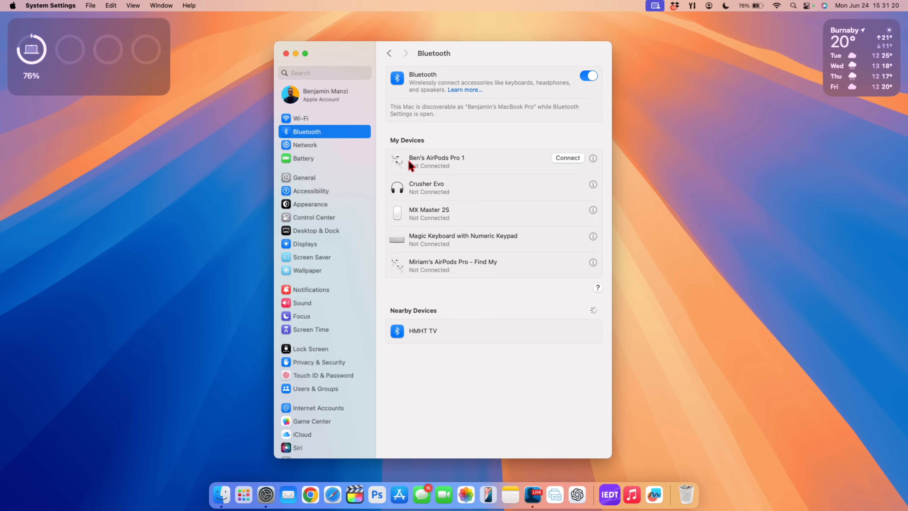
mouse_move(395, 276)
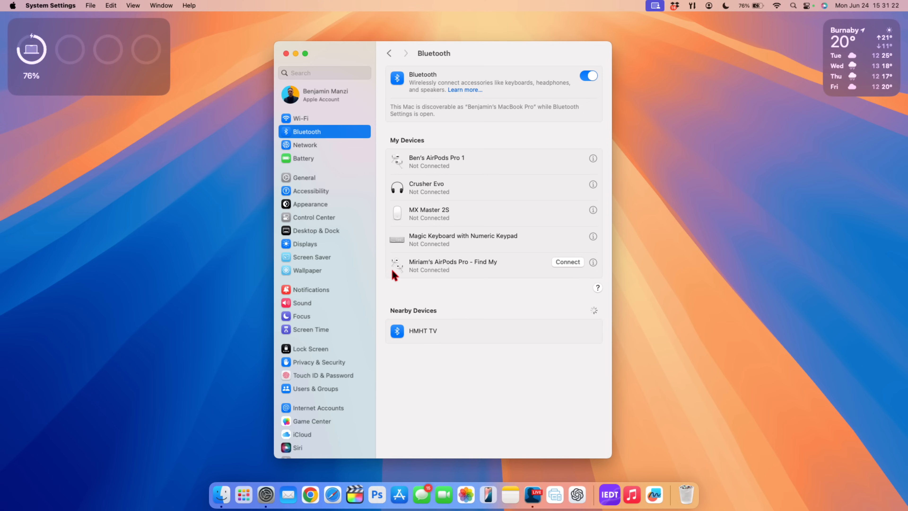
mouse_move(454, 170)
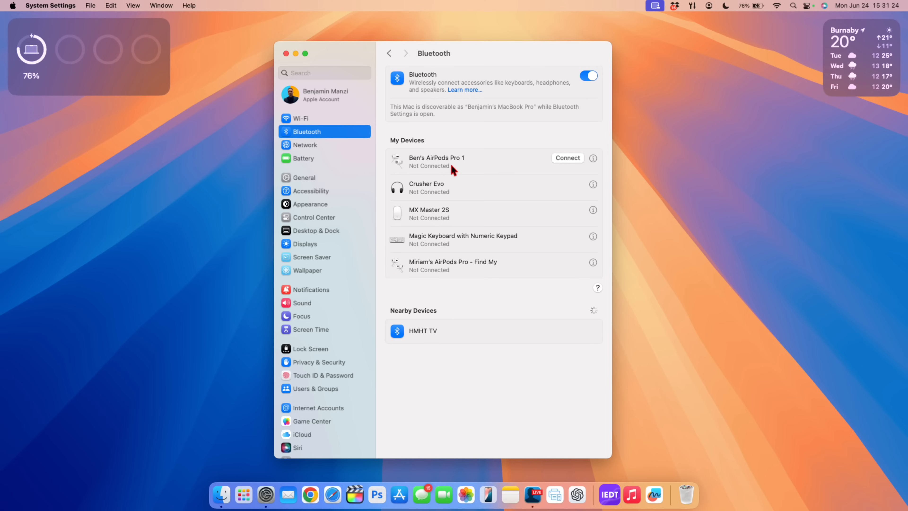
mouse_move(425, 241)
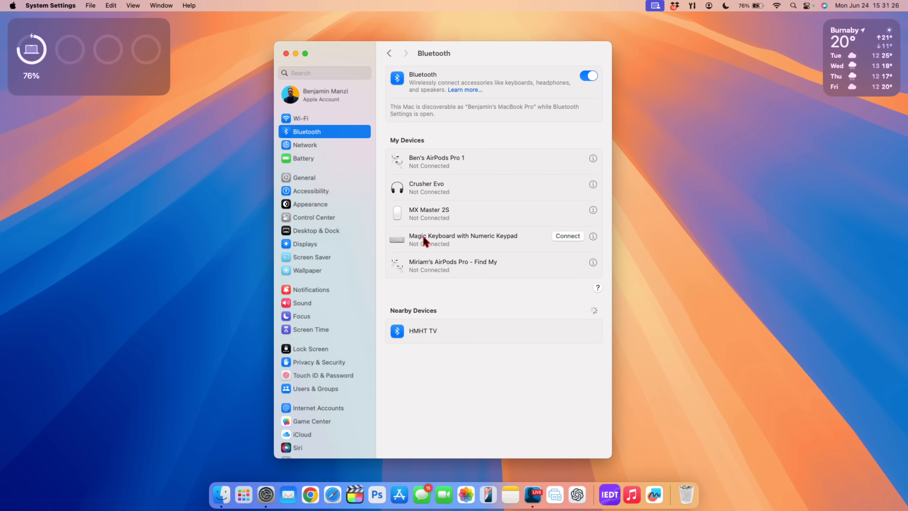
mouse_move(405, 277)
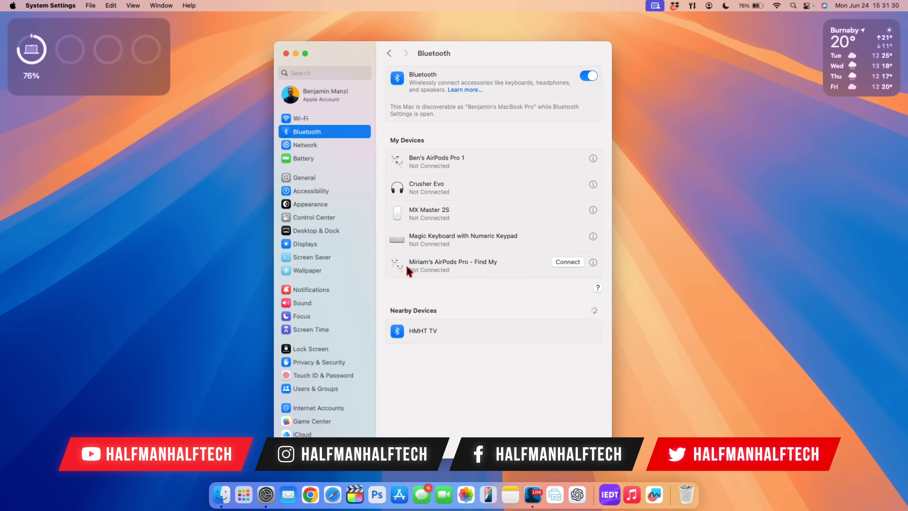
mouse_move(390, 132)
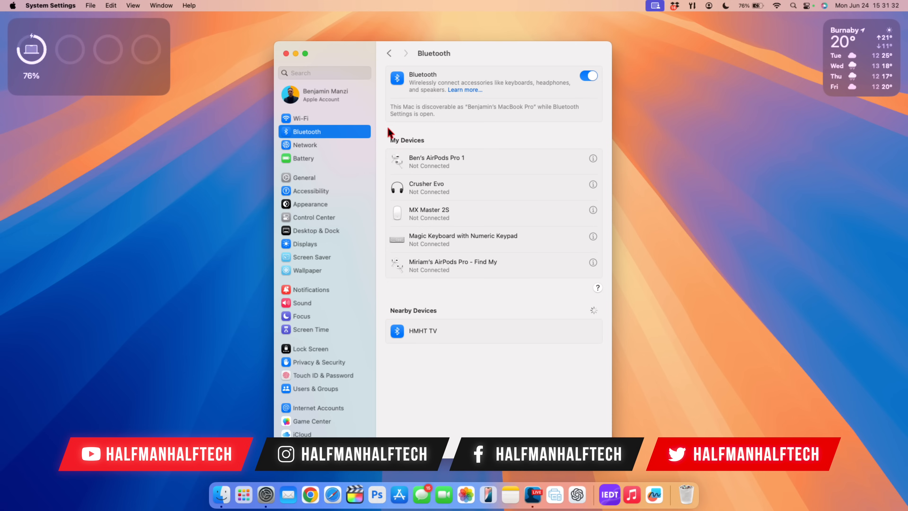
mouse_move(405, 240)
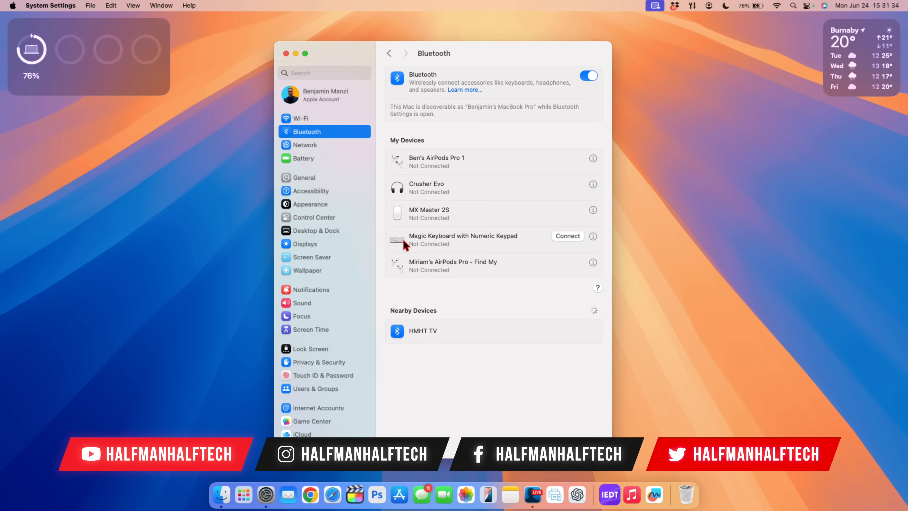
mouse_move(439, 249)
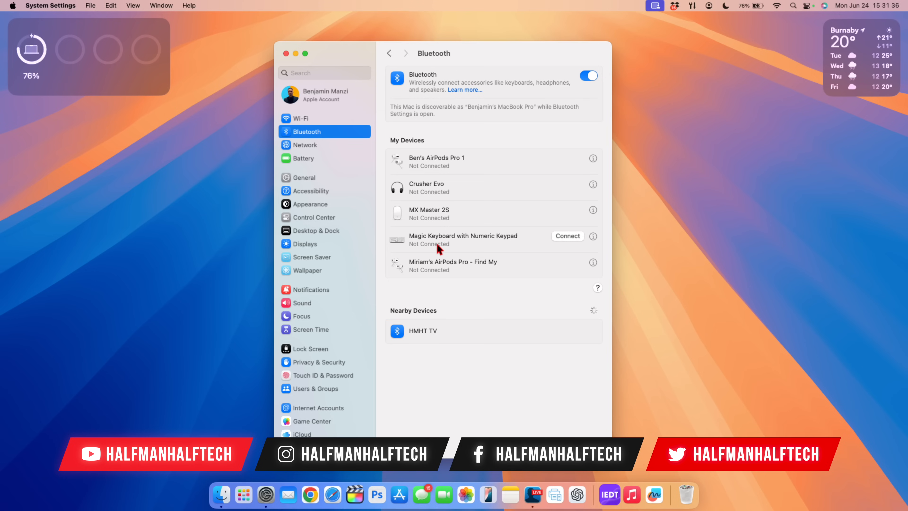
mouse_move(475, 244)
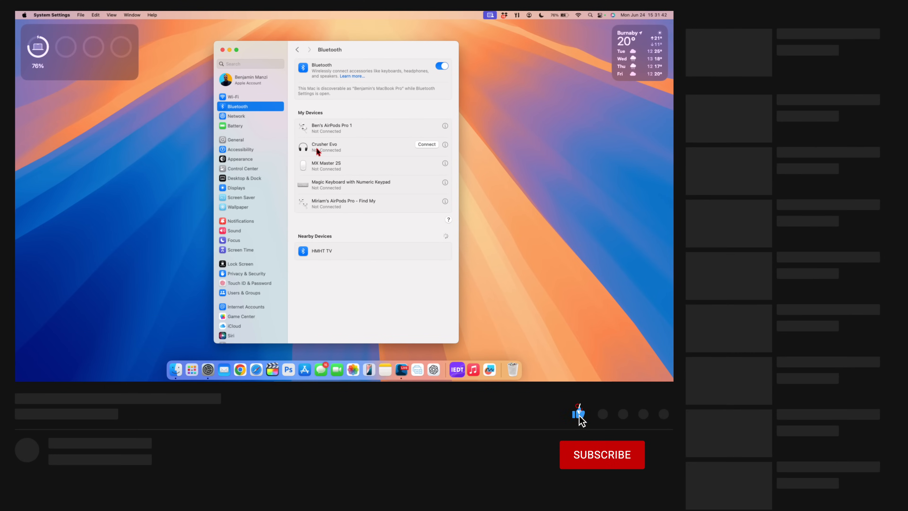
Step: Switch System Settings to the Accessibility pane with Vision, Hearing and Motor sections
left_click(602, 454)
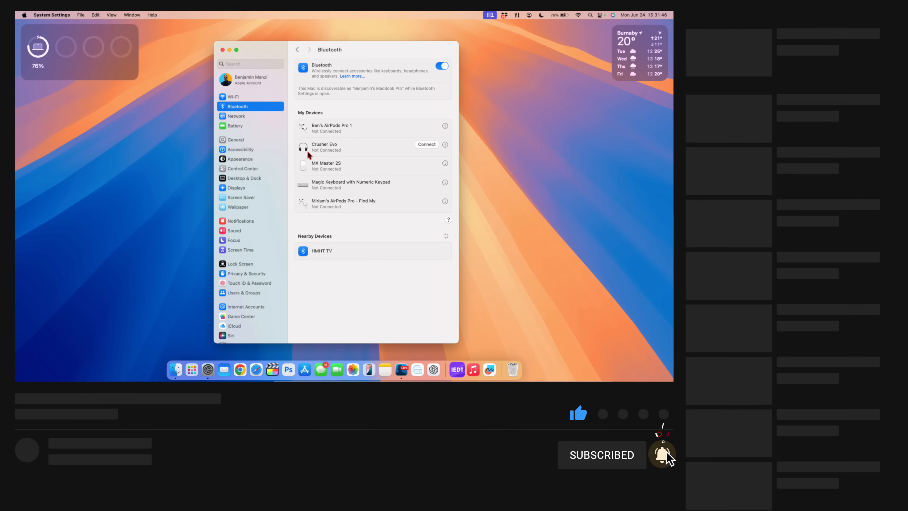
left_click(240, 149)
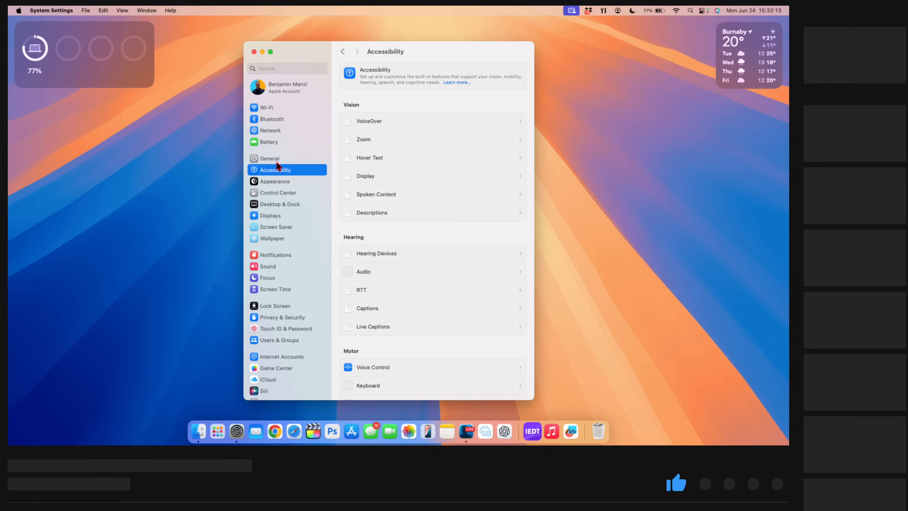
Step: Show the redesigned General pane with About, Software Update, Storage and AppleCare & Warranty
left_click(269, 158)
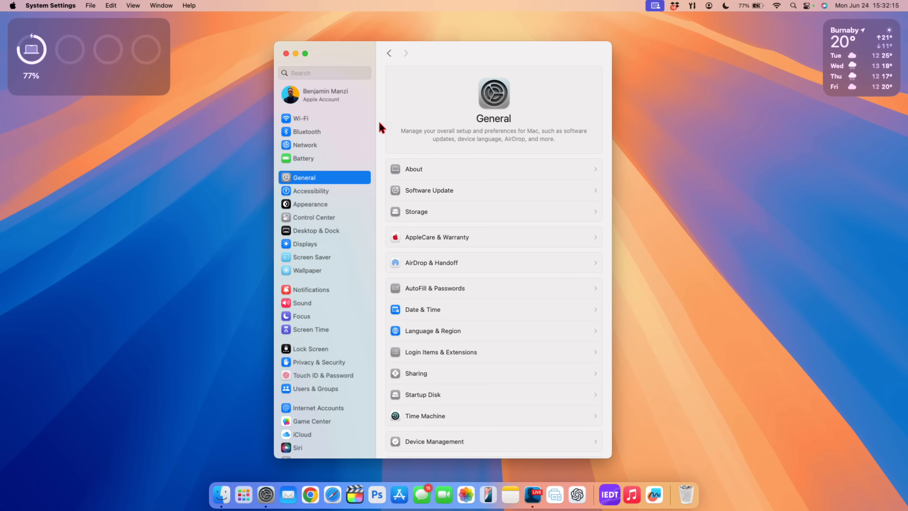
mouse_move(514, 167)
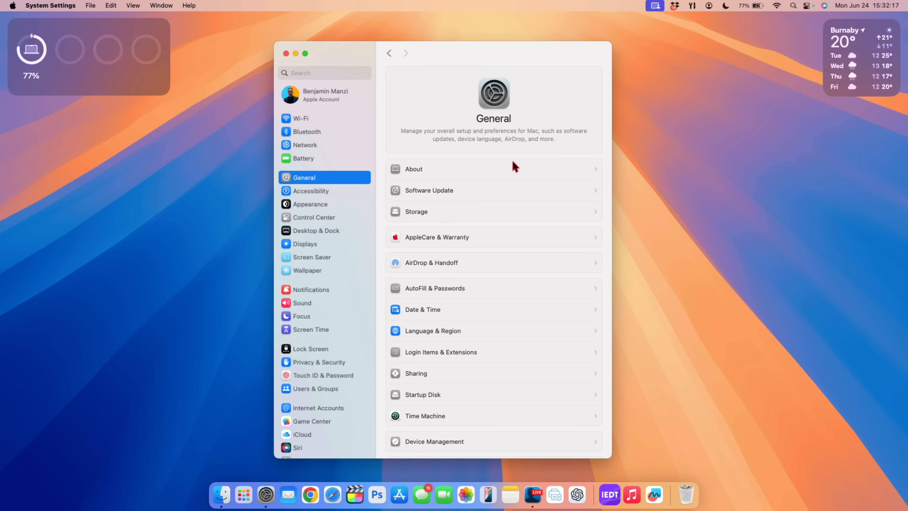
mouse_move(464, 114)
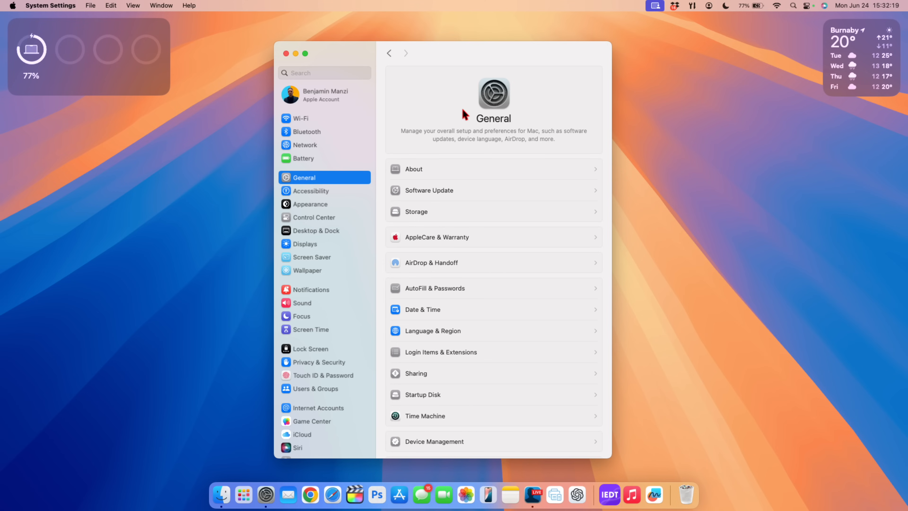